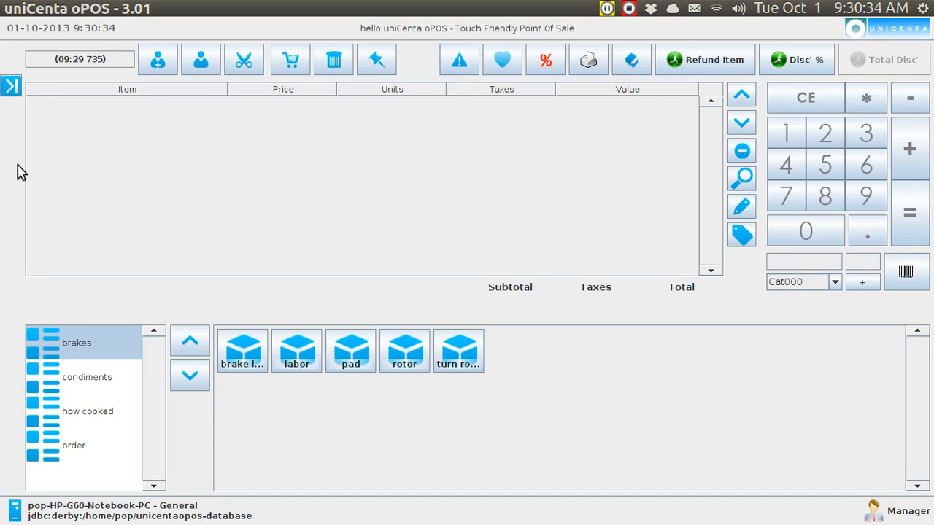
Step: Expand the side menu and go to Maintenance under Administration
{"action": "left_click", "coordinate": [11, 86]}
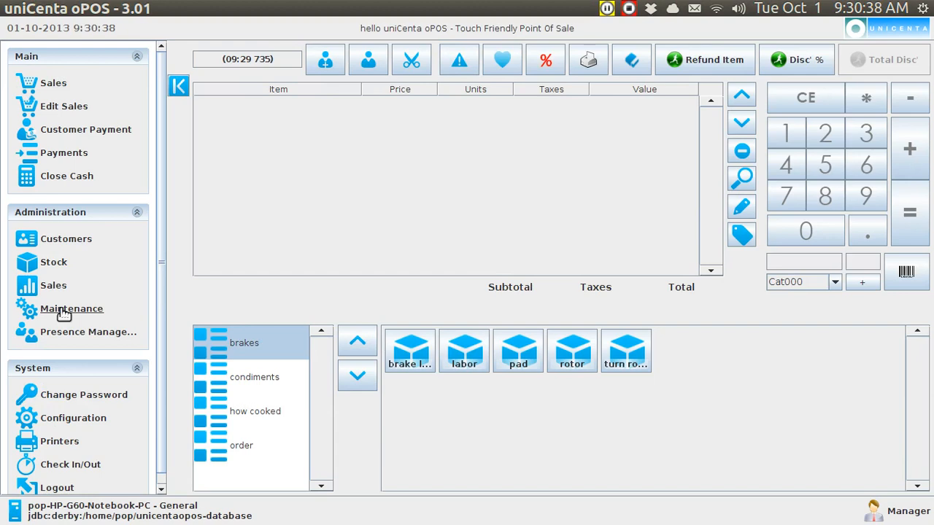
{"action": "left_click", "coordinate": [72, 308]}
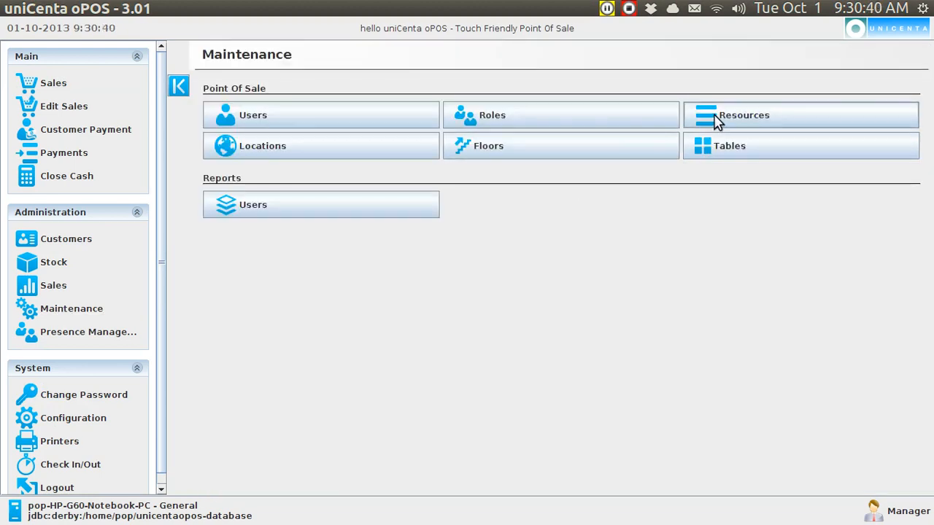
Step: Open the Ticket.Buttons resource and review its refundit button lines in the editor
{"action": "left_click", "coordinate": [800, 115]}
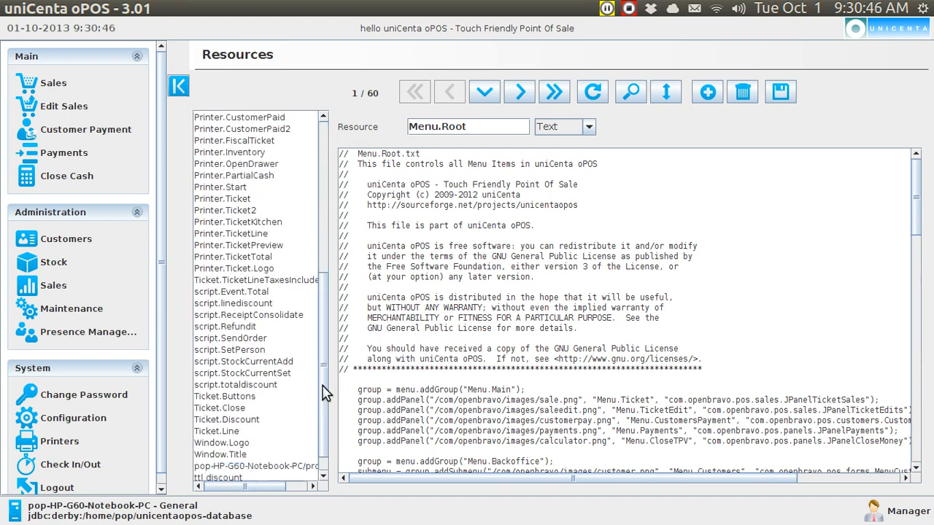
{"action": "scroll", "scroll_direction": "down", "scroll_amount": 3}
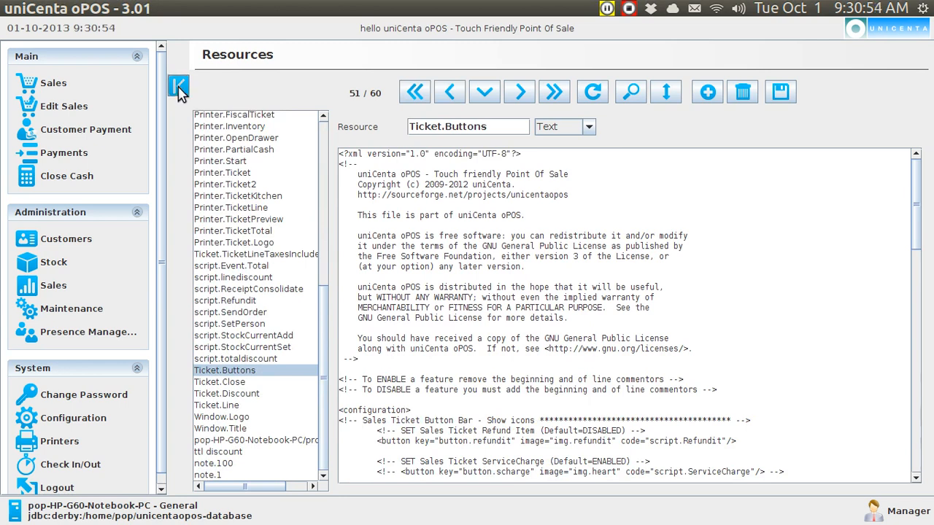
{"action": "left_click", "coordinate": [179, 86]}
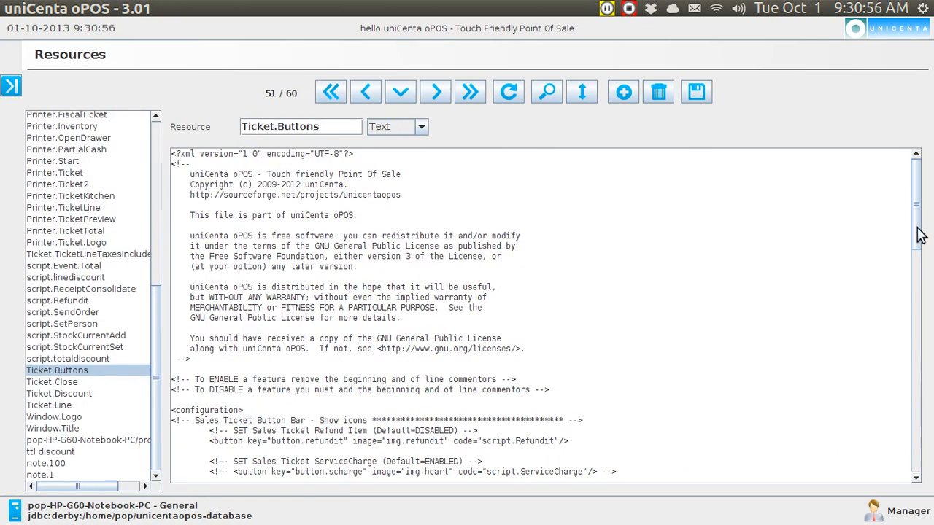
{"action": "scroll", "scroll_direction": "down", "scroll_amount": 3}
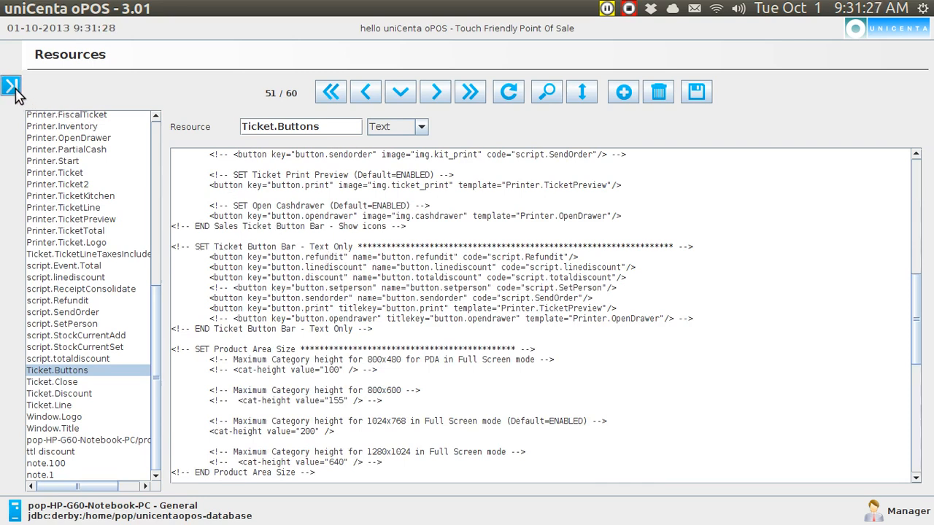
{"action": "left_click", "coordinate": [12, 86]}
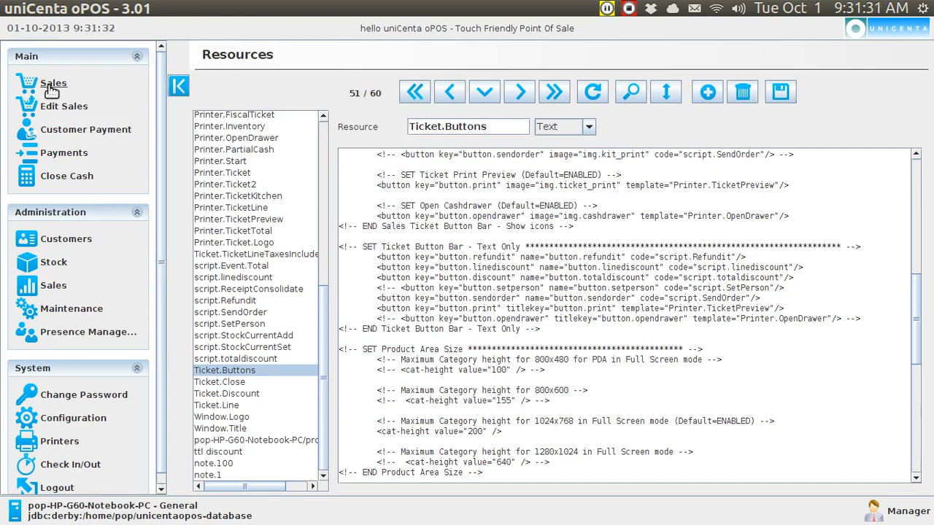
Step: Switch to the Sales screen from the Main section
{"action": "left_click", "coordinate": [54, 83]}
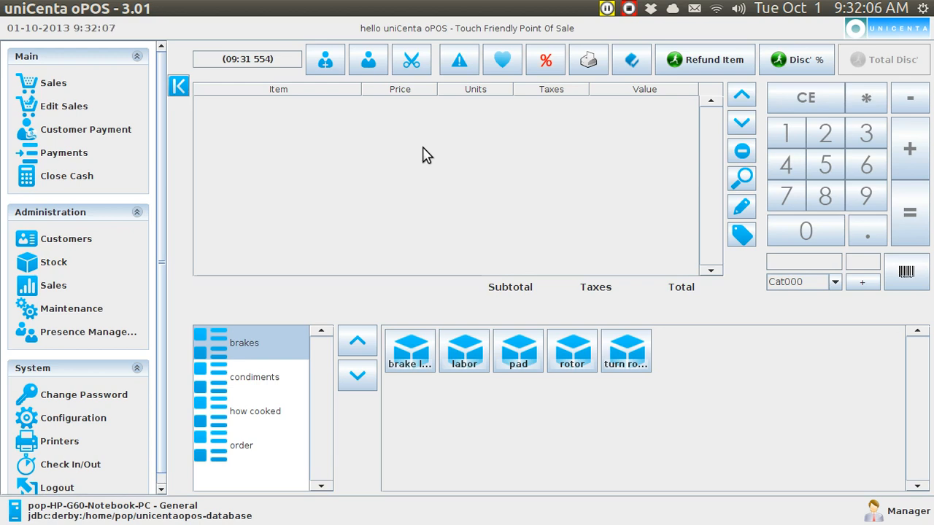
{"action": "mouse_move", "coordinate": [426, 273]}
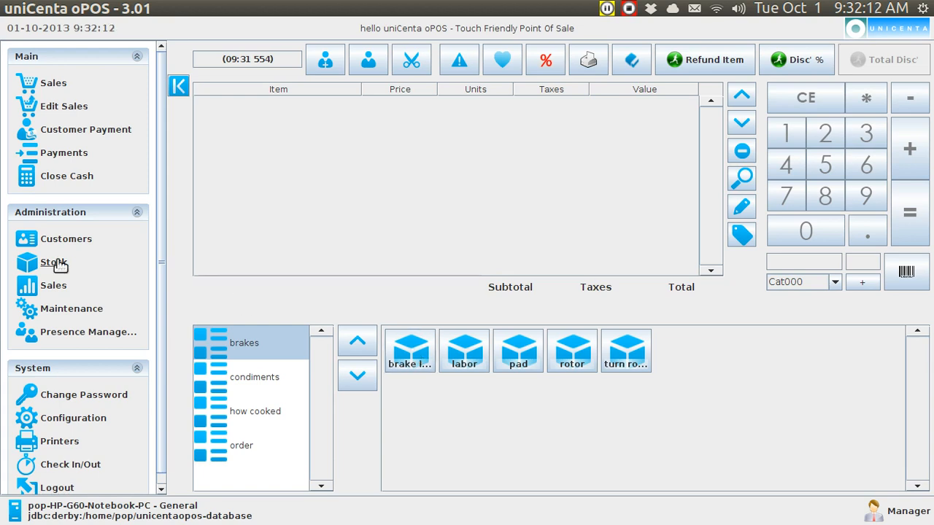
{"action": "left_click", "coordinate": [54, 262]}
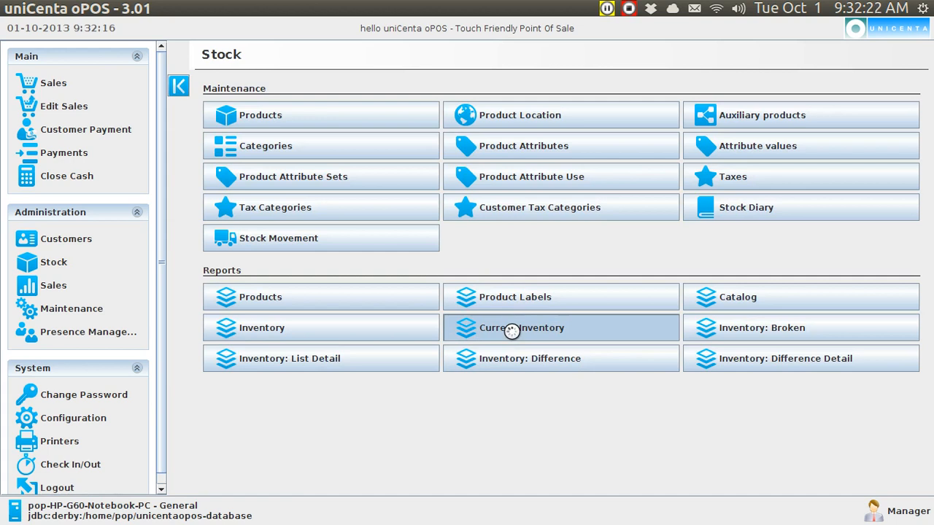
{"action": "left_click", "coordinate": [521, 328]}
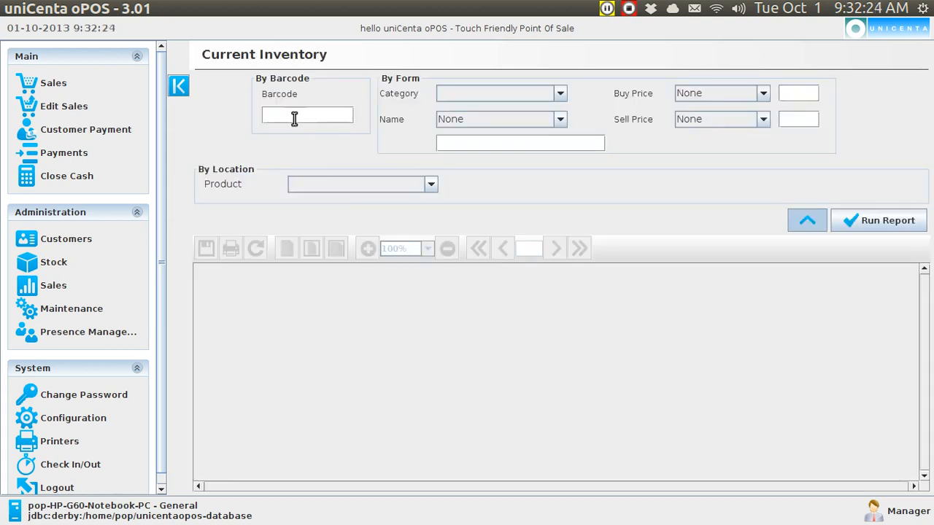
{"action": "type", "text": "39"}
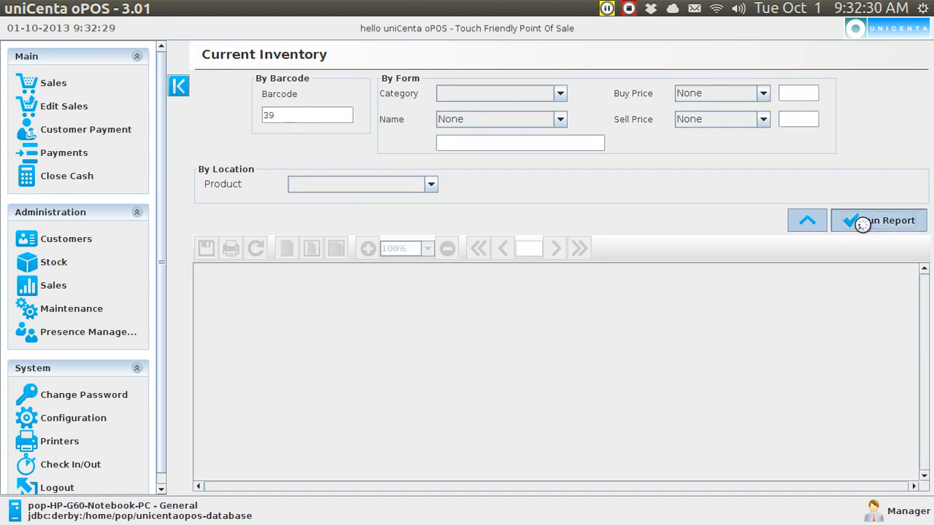
{"action": "left_click", "coordinate": [879, 220]}
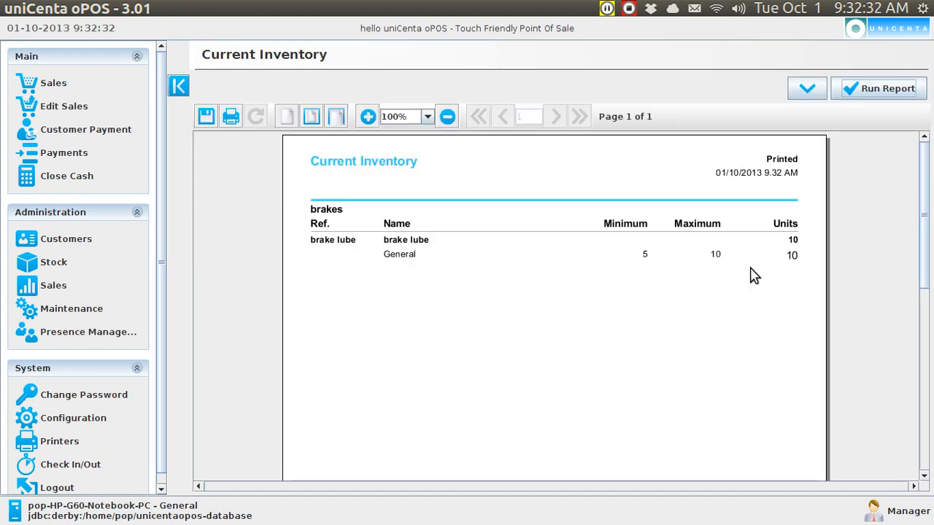
{"action": "mouse_move", "coordinate": [795, 248]}
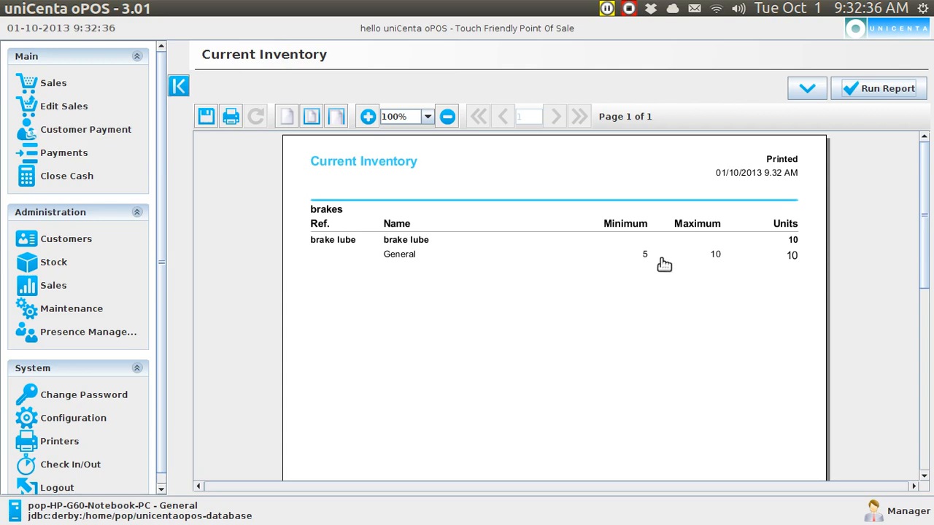
{"action": "mouse_move", "coordinate": [722, 269]}
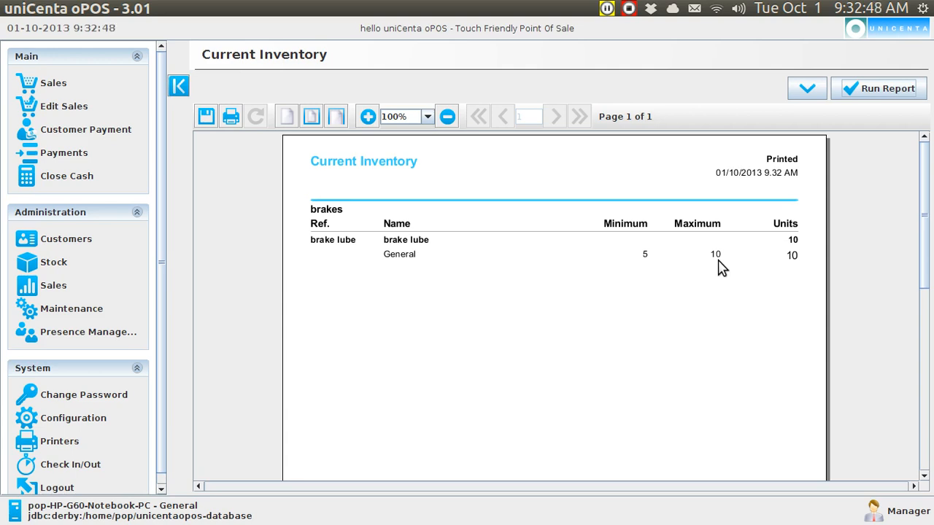
{"action": "mouse_move", "coordinate": [794, 250]}
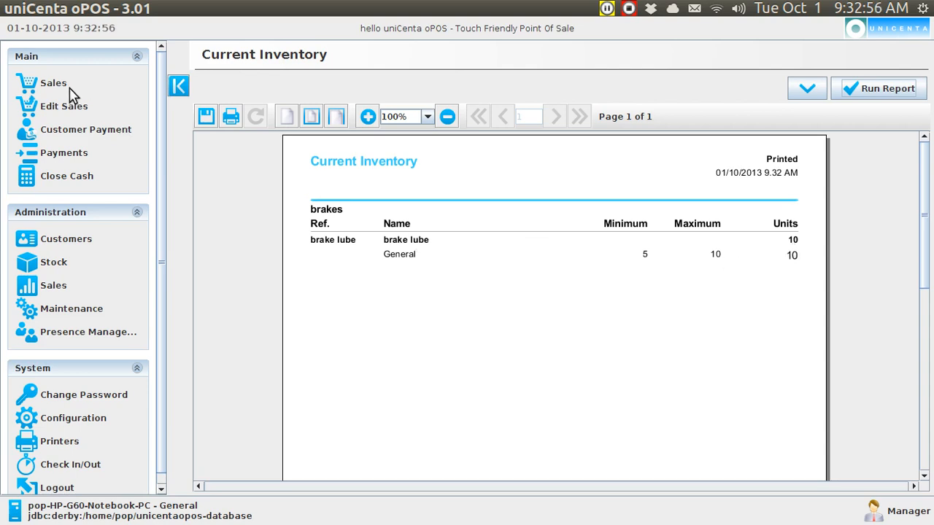
{"action": "left_click", "coordinate": [53, 83]}
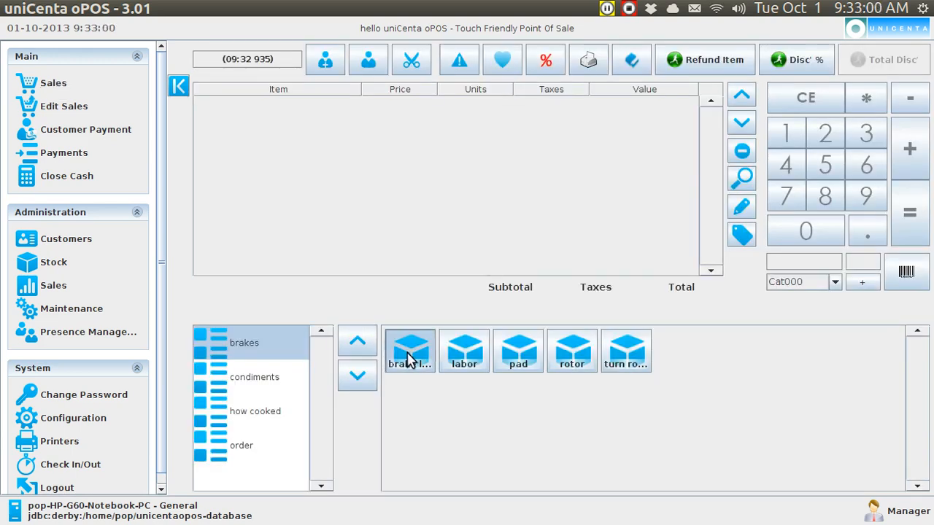
Step: Sell five brake lube and complete the $21.65 cash payment
{"action": "left_click", "coordinate": [409, 351]}
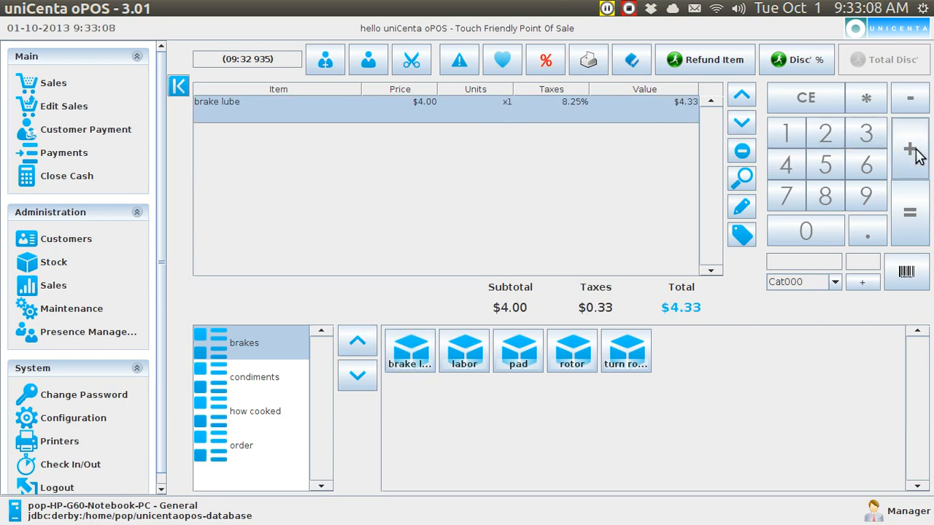
{"action": "left_click", "coordinate": [910, 148]}
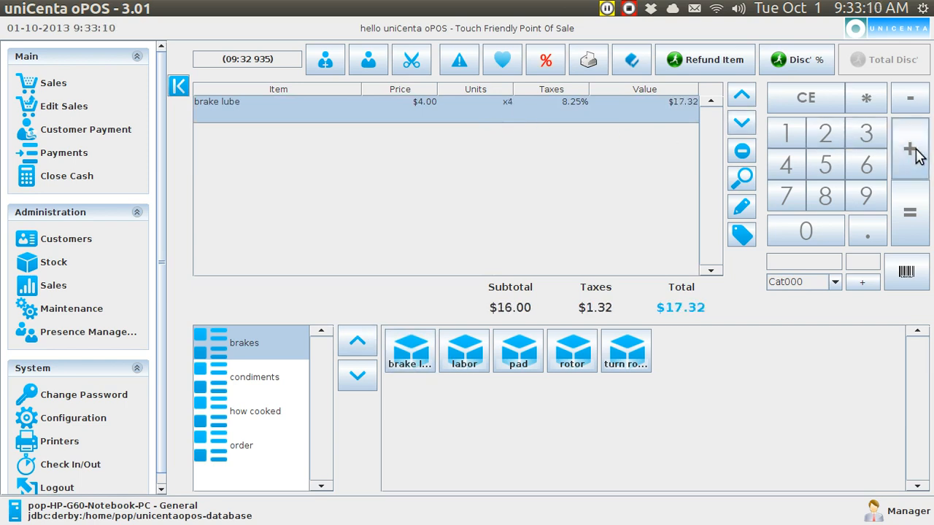
{"action": "left_click", "coordinate": [910, 149]}
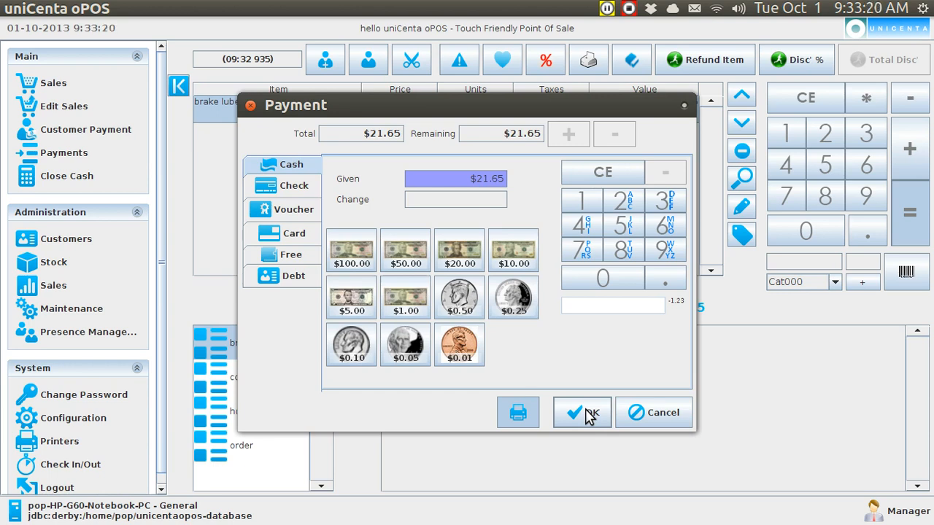
{"action": "left_click", "coordinate": [582, 412]}
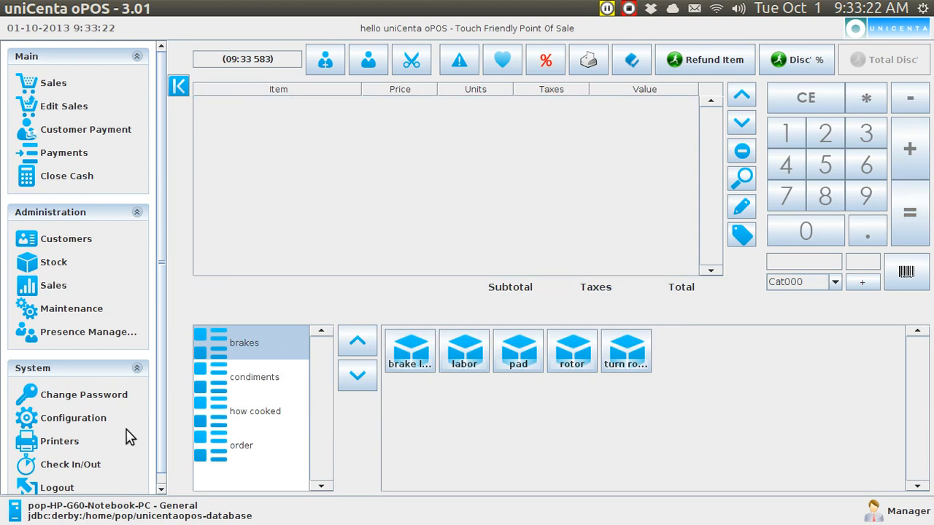
Step: View the sale receipt, run Current Inventory showing 5 brake lube, then return to Sales
{"action": "left_click", "coordinate": [60, 440]}
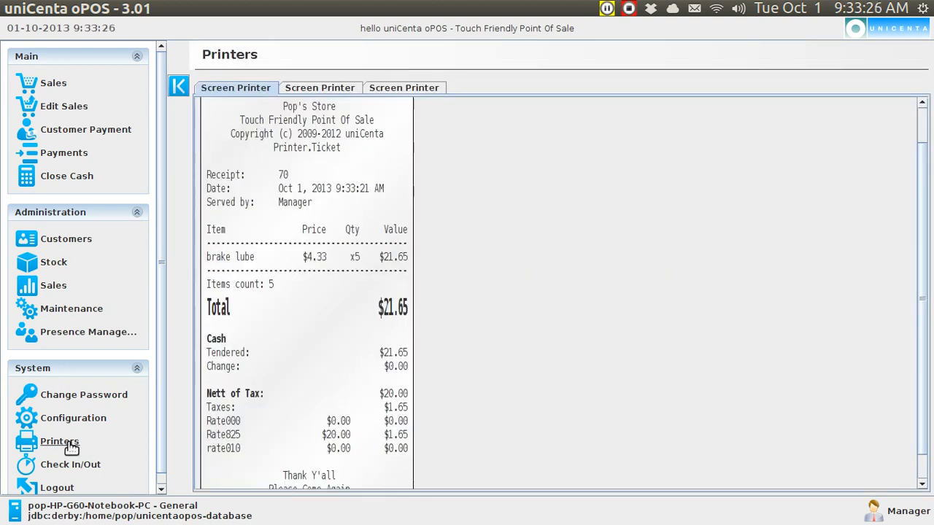
{"action": "mouse_move", "coordinate": [60, 263]}
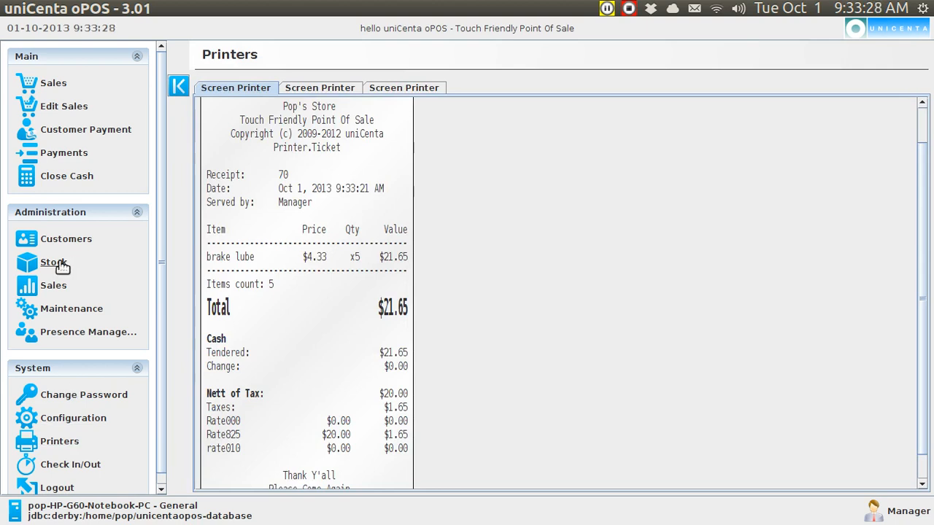
{"action": "left_click", "coordinate": [53, 262]}
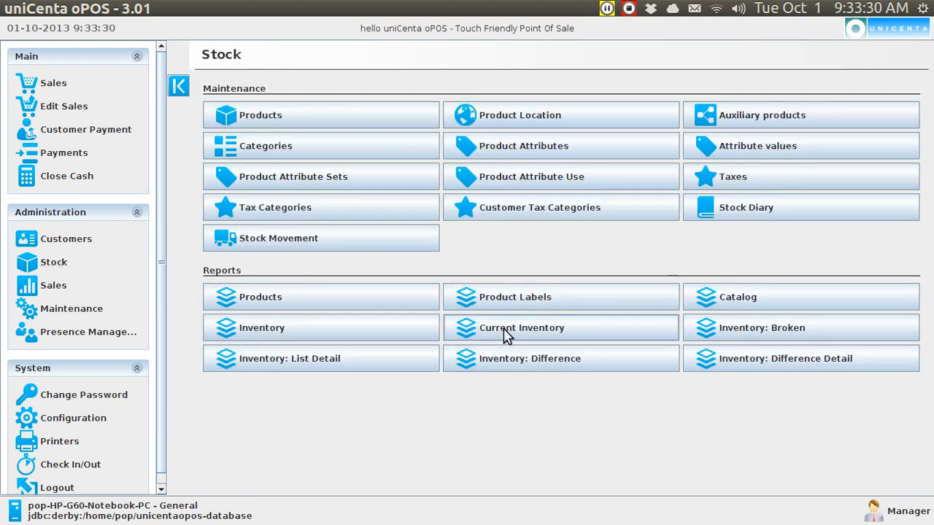
{"action": "left_click", "coordinate": [521, 327]}
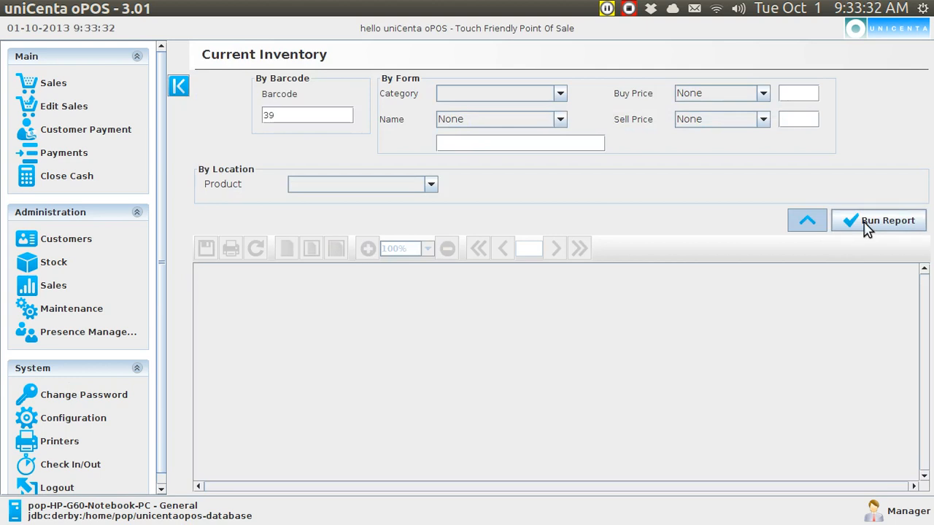
{"action": "left_click", "coordinate": [888, 220]}
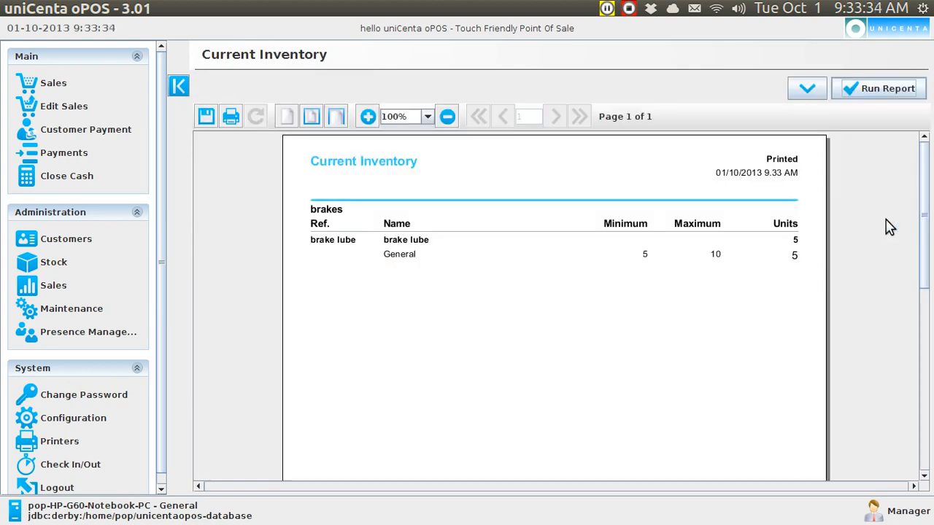
{"action": "mouse_move", "coordinate": [804, 248]}
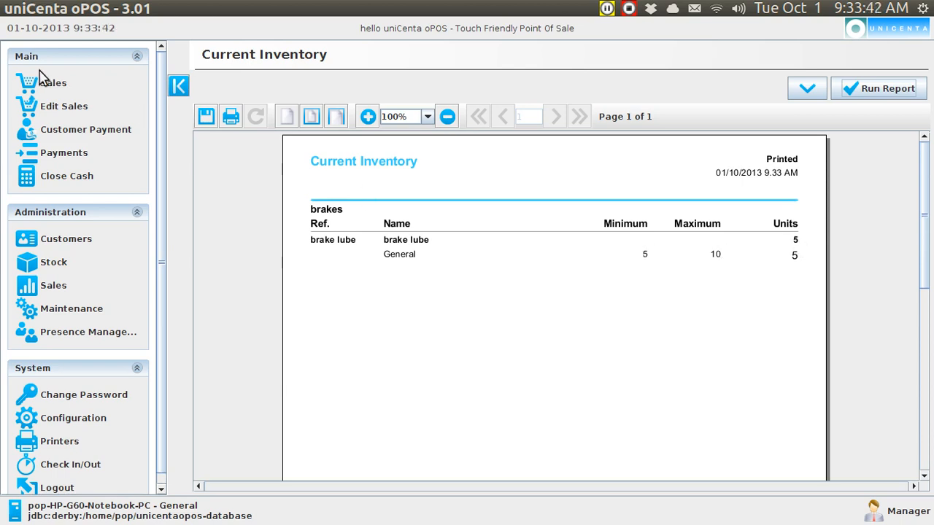
{"action": "left_click", "coordinate": [52, 83]}
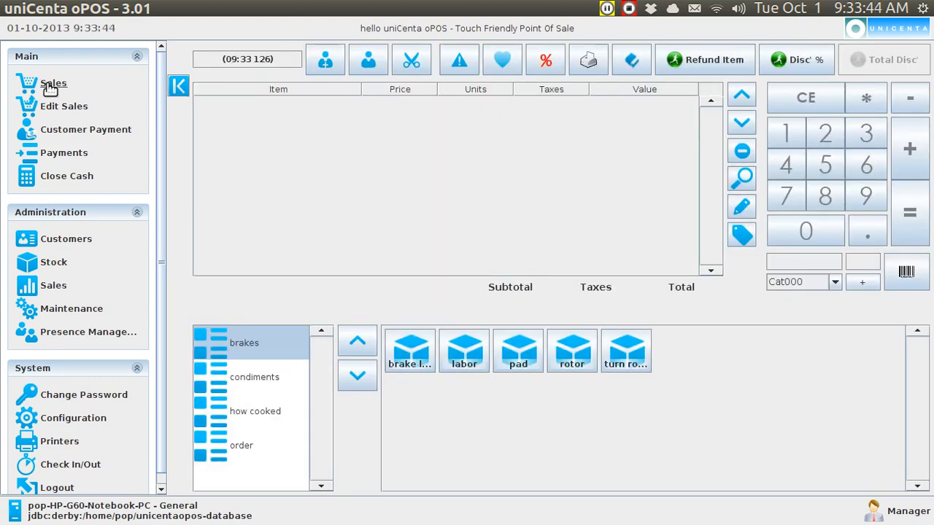
{"action": "mouse_move", "coordinate": [409, 350]}
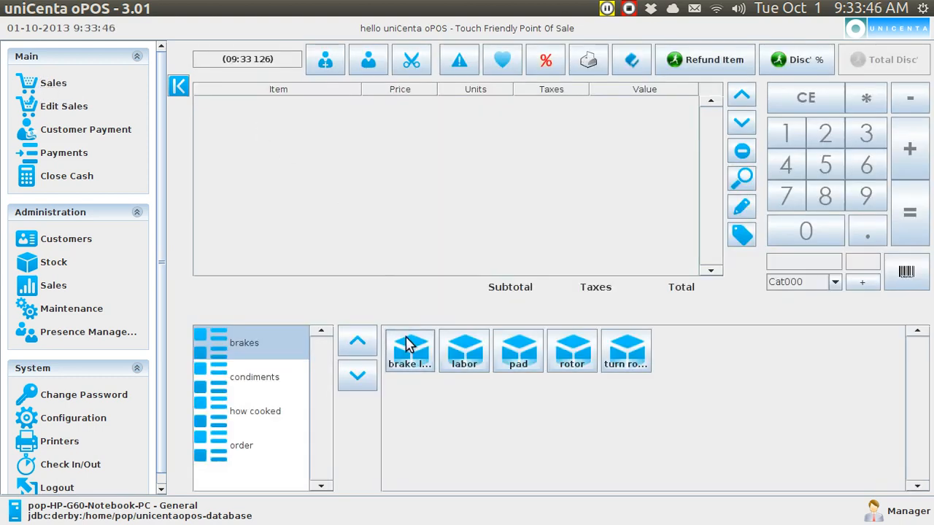
Step: Refund two brake lube units and confirm the ($8.66) refund payment
{"action": "left_click", "coordinate": [410, 350]}
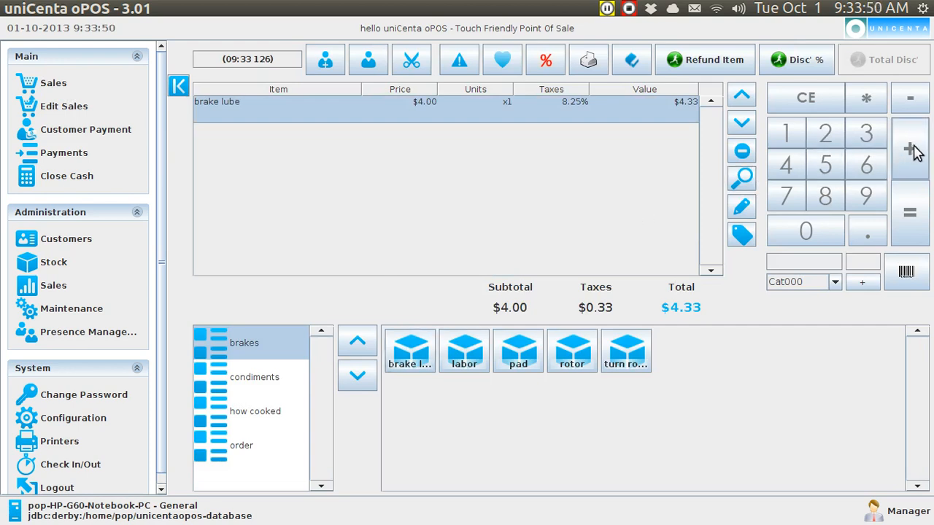
{"action": "left_click", "coordinate": [909, 149]}
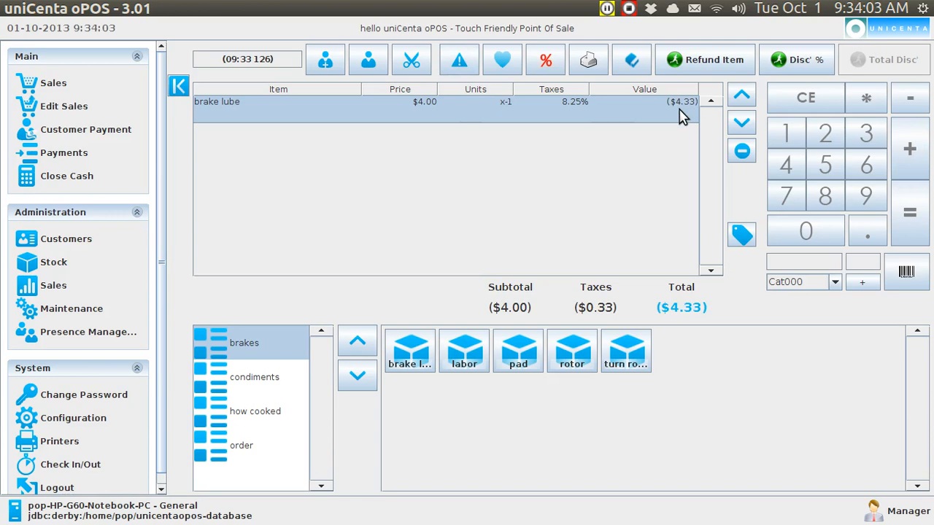
{"action": "mouse_move", "coordinate": [511, 121]}
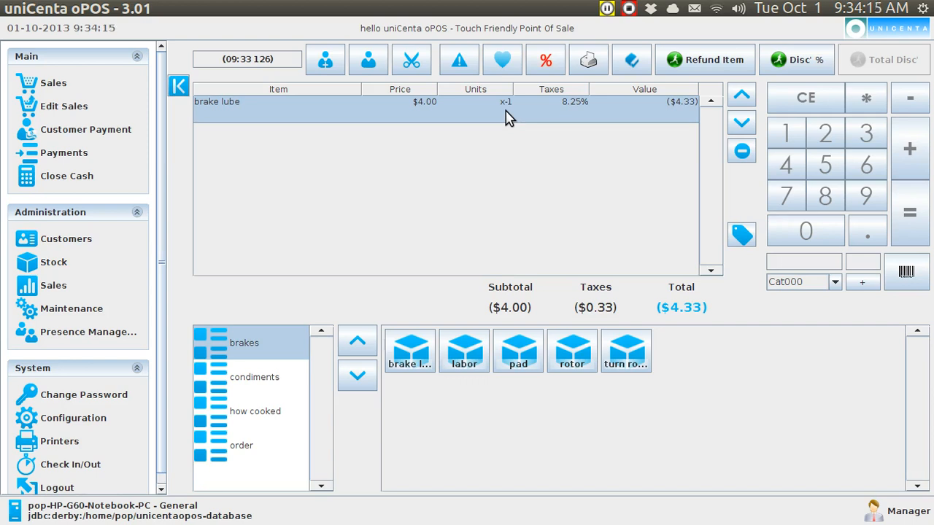
{"action": "mouse_move", "coordinate": [537, 124]}
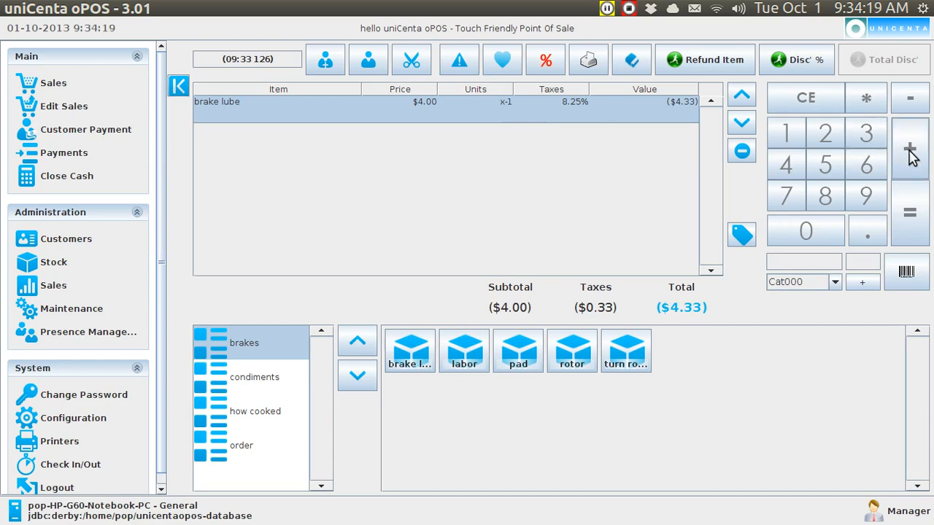
{"action": "left_click", "coordinate": [910, 150]}
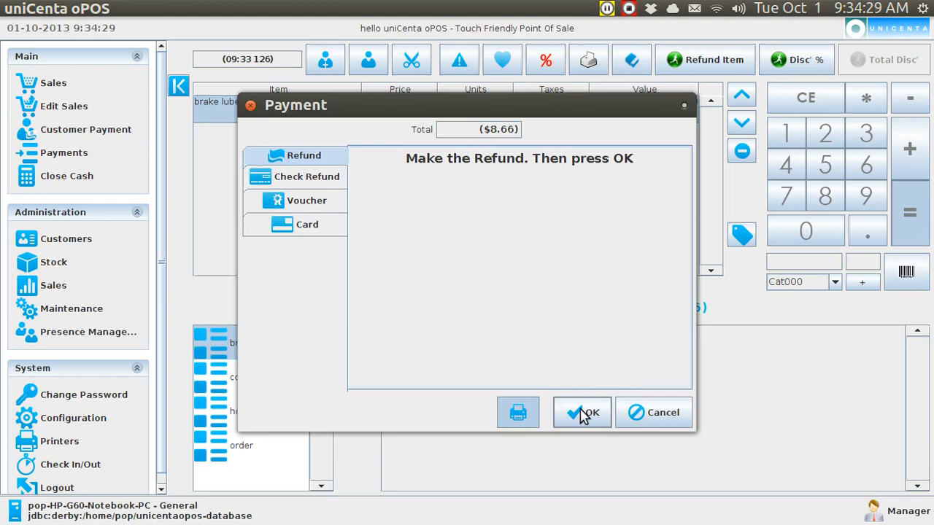
{"action": "left_click", "coordinate": [581, 412]}
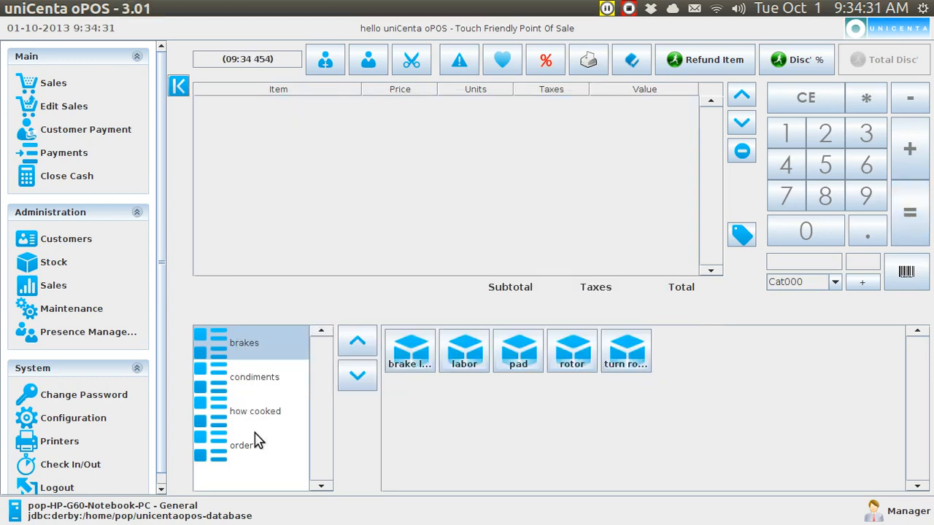
Step: View the screen-printed $8.66 refund receipt, then go to the Stock section
{"action": "left_click", "coordinate": [59, 441]}
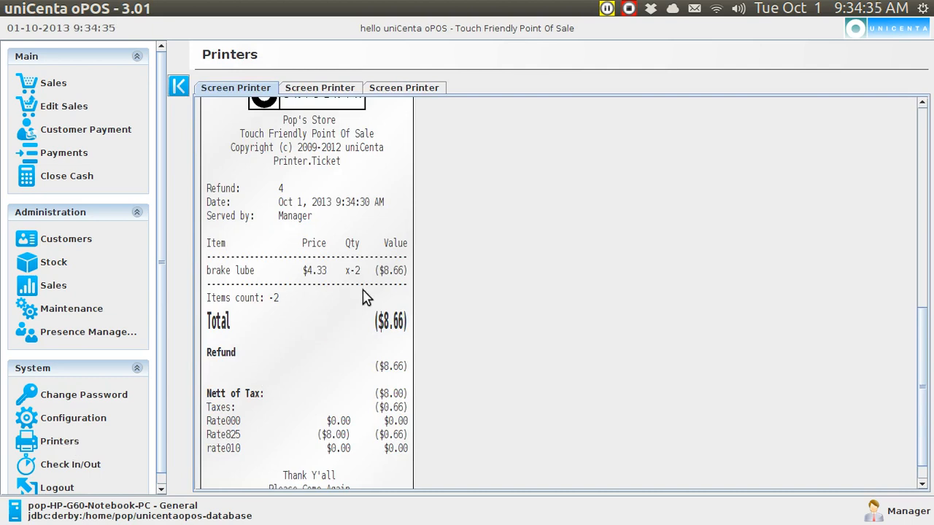
{"action": "mouse_move", "coordinate": [354, 284]}
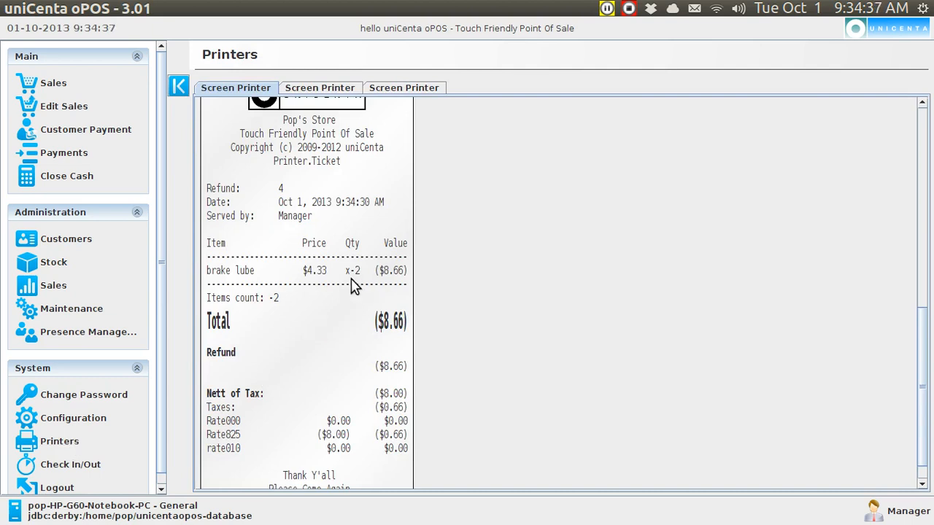
{"action": "mouse_move", "coordinate": [393, 284]}
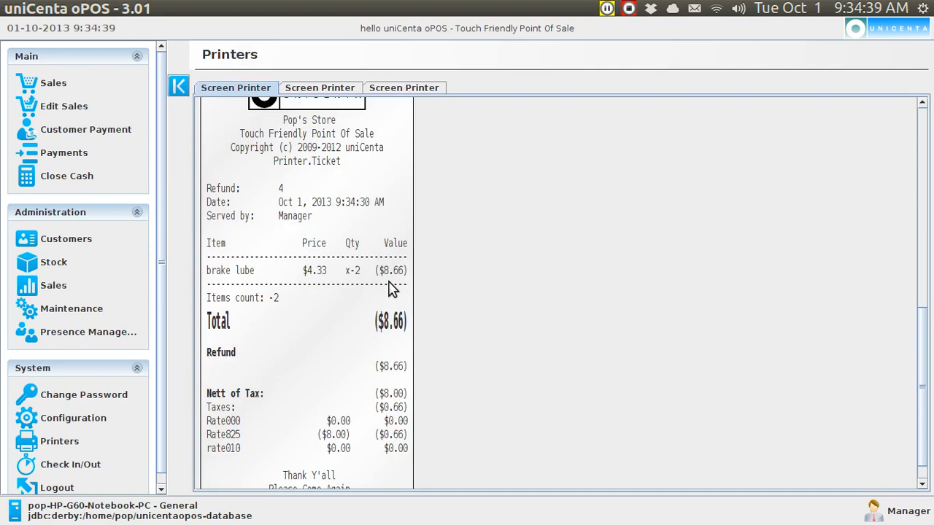
{"action": "mouse_move", "coordinate": [393, 421]}
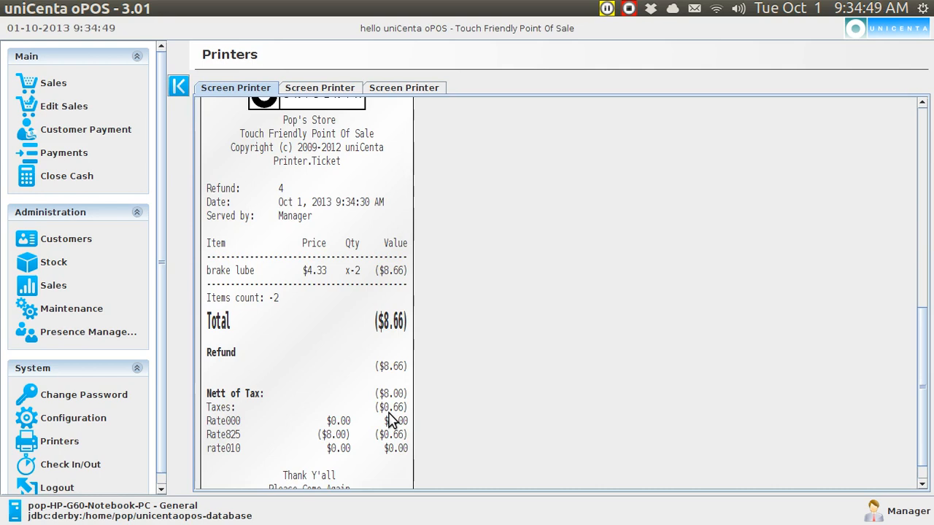
{"action": "mouse_move", "coordinate": [80, 262]}
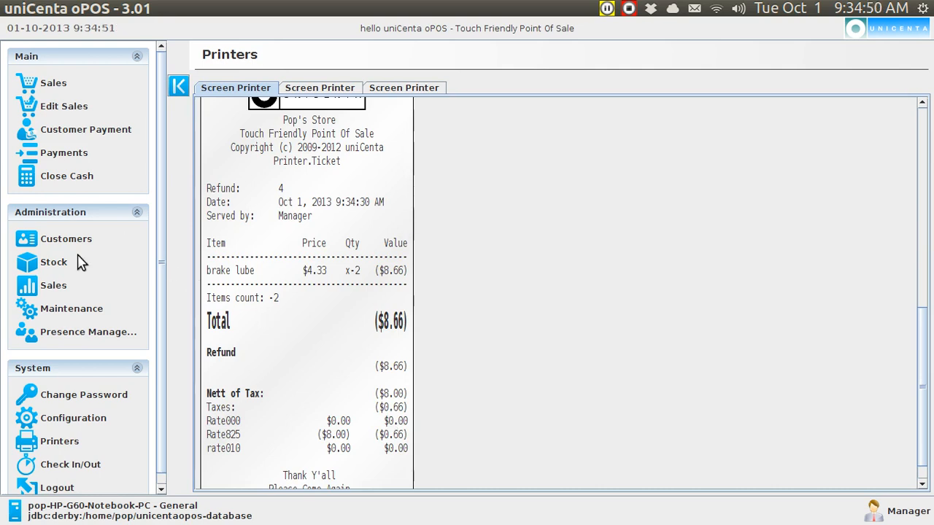
{"action": "left_click", "coordinate": [54, 262]}
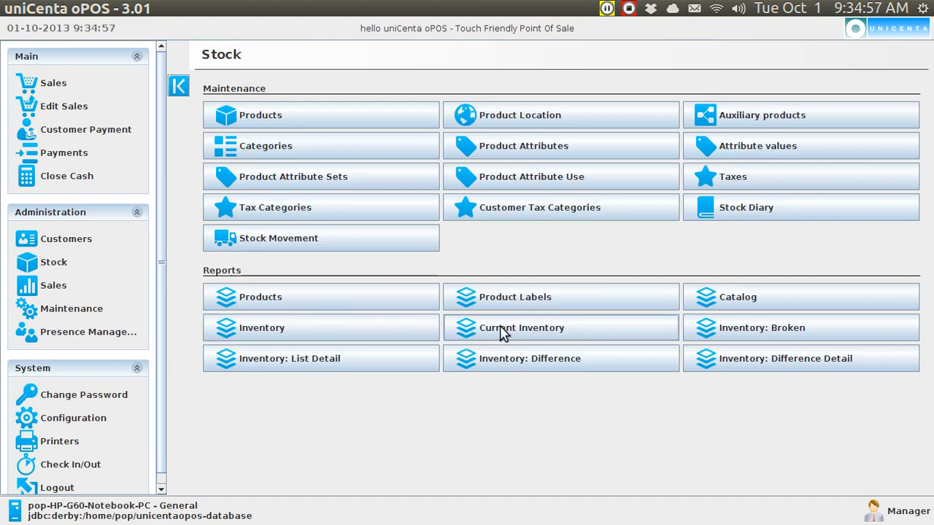
Step: Run the Current Inventory report, now showing brake lube at 7 units
{"action": "left_click", "coordinate": [522, 328]}
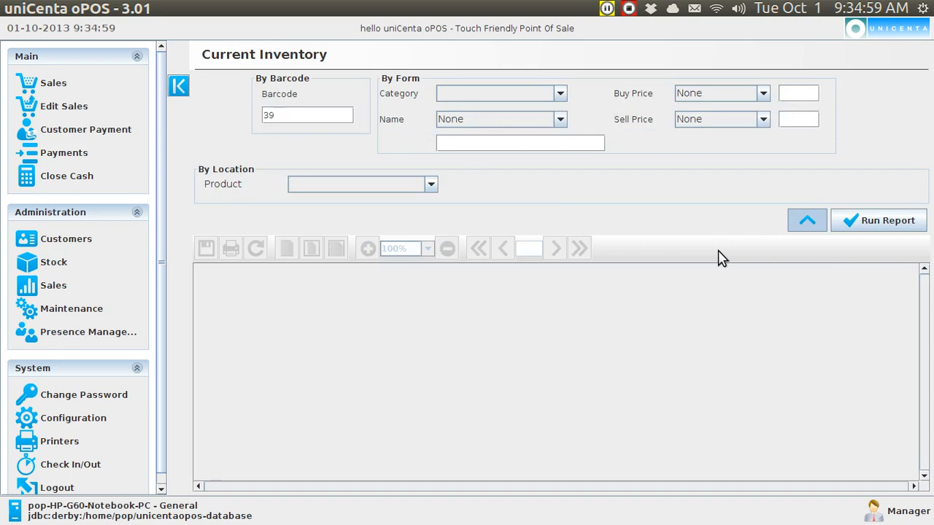
{"action": "mouse_move", "coordinate": [408, 162]}
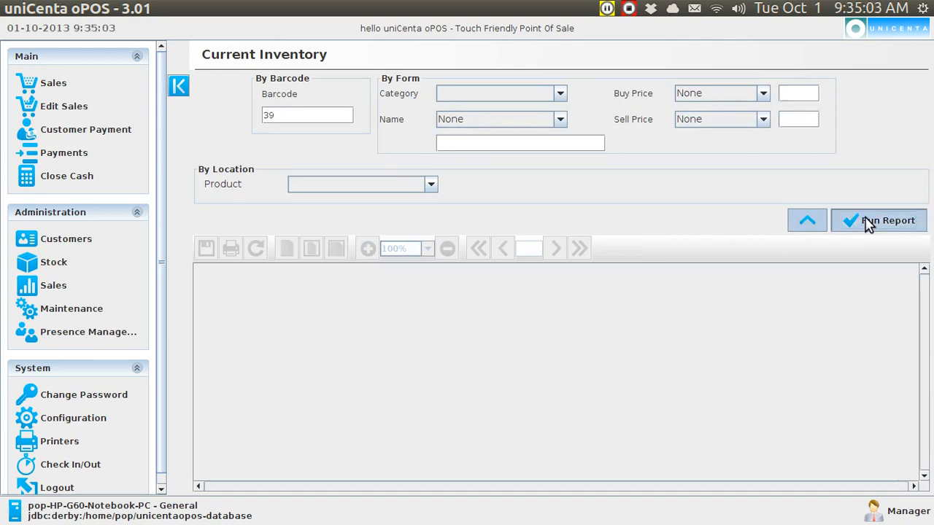
{"action": "left_click", "coordinate": [878, 220]}
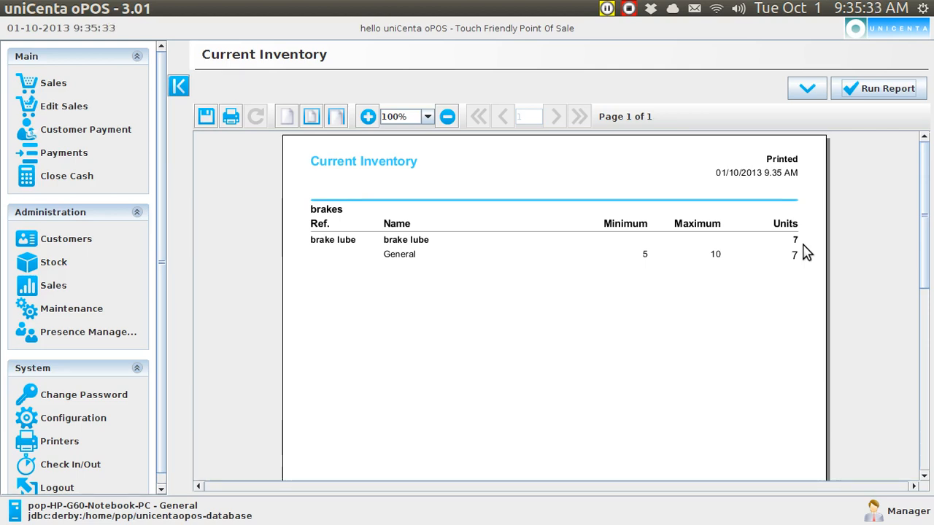
{"action": "mouse_move", "coordinate": [385, 268]}
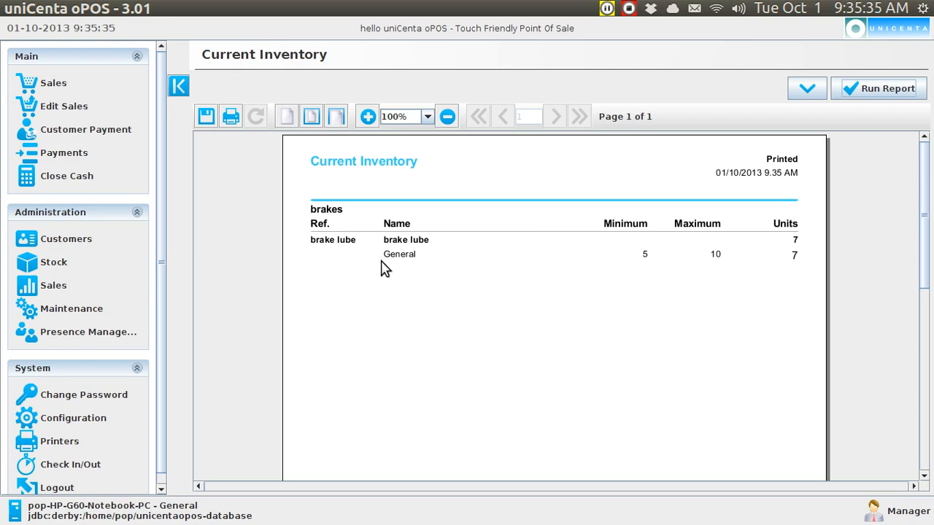
{"action": "mouse_move", "coordinate": [390, 283]}
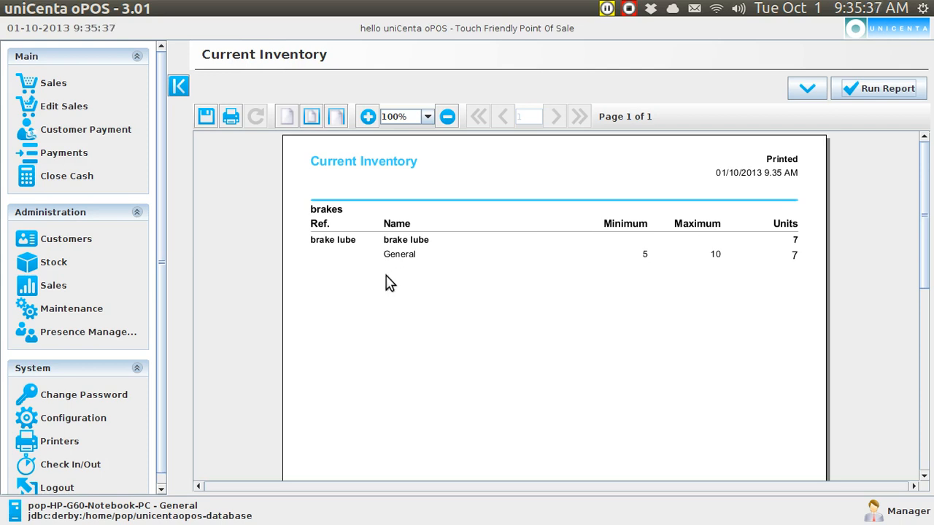